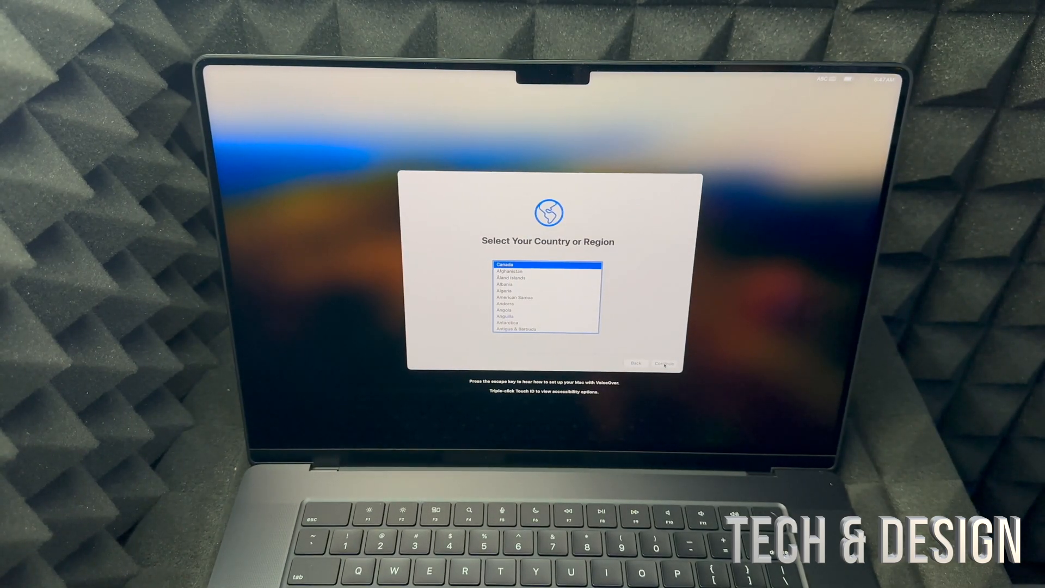
Confirm Canada as the region and skip the accessibility options for now
left_click(664, 364)
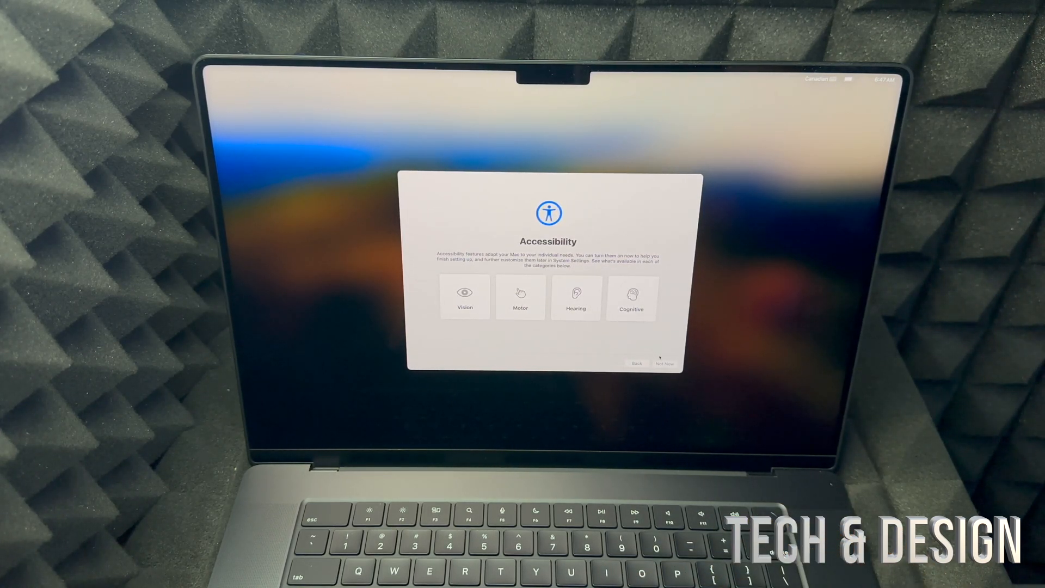
left_click(664, 363)
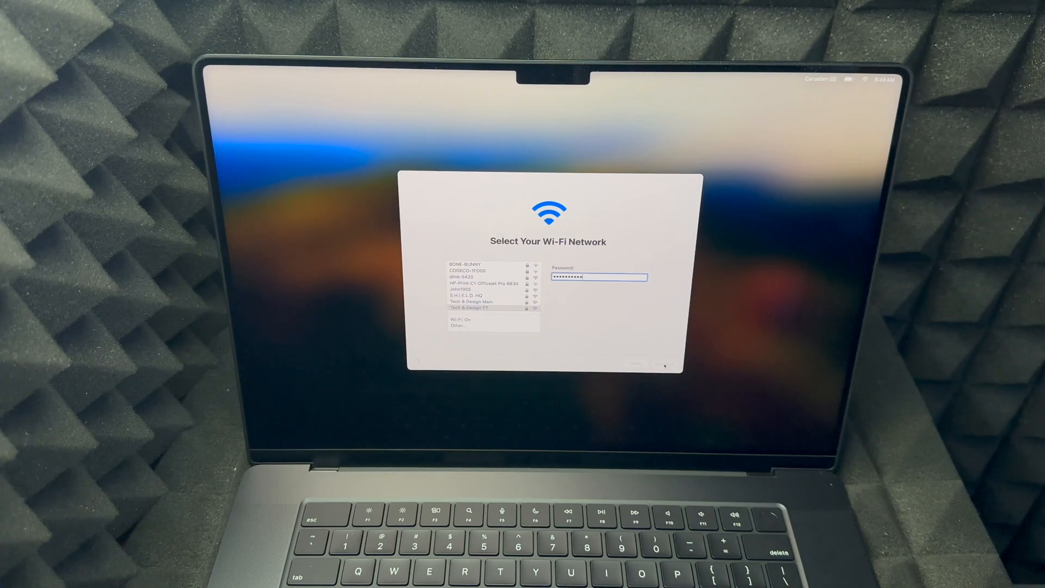
Join the Wi-Fi network and continue past Data & Privacy to Migration Assistant
left_click(664, 365)
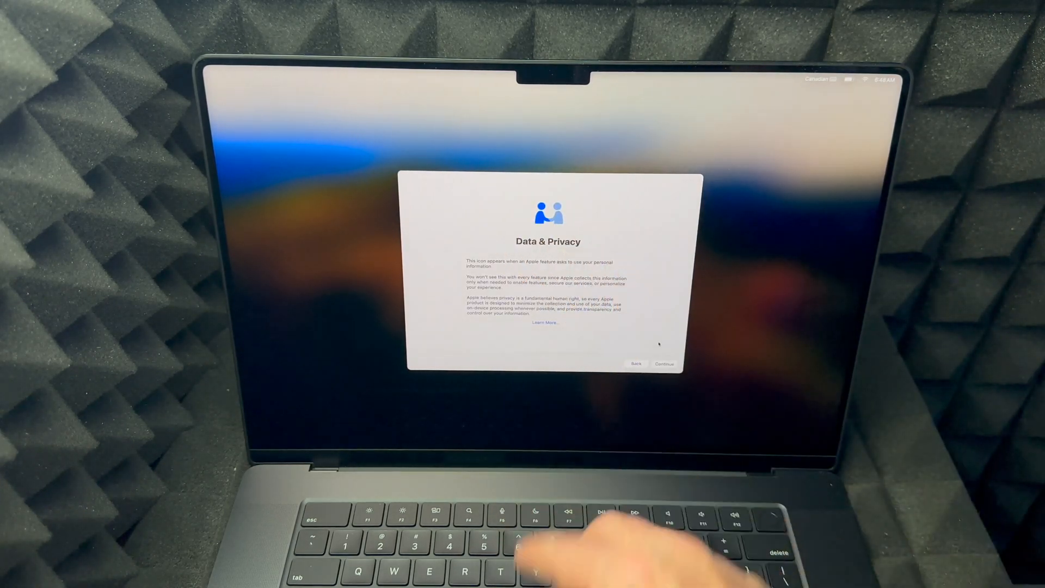
left_click(665, 363)
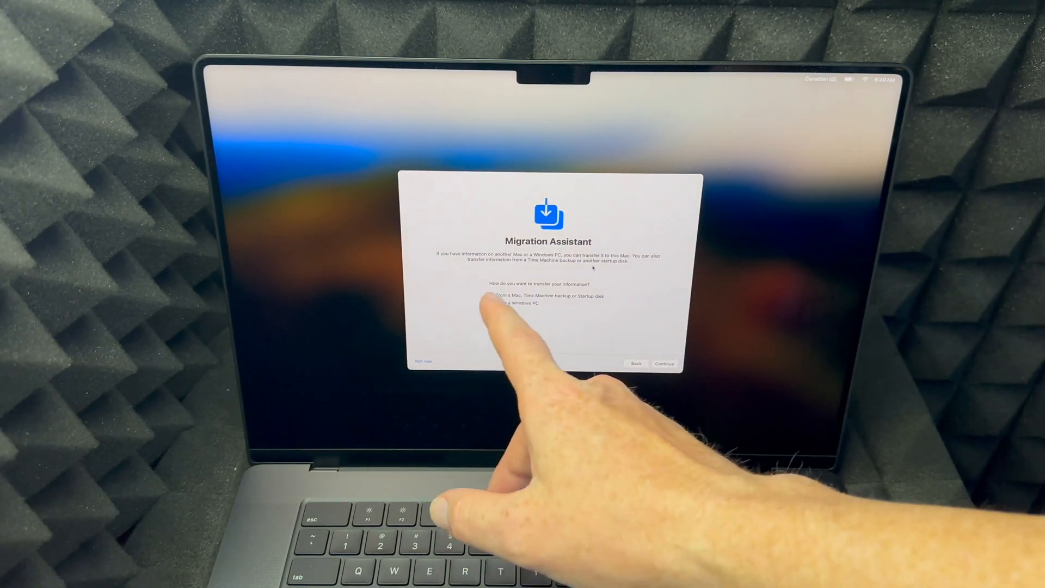
left_click(491, 296)
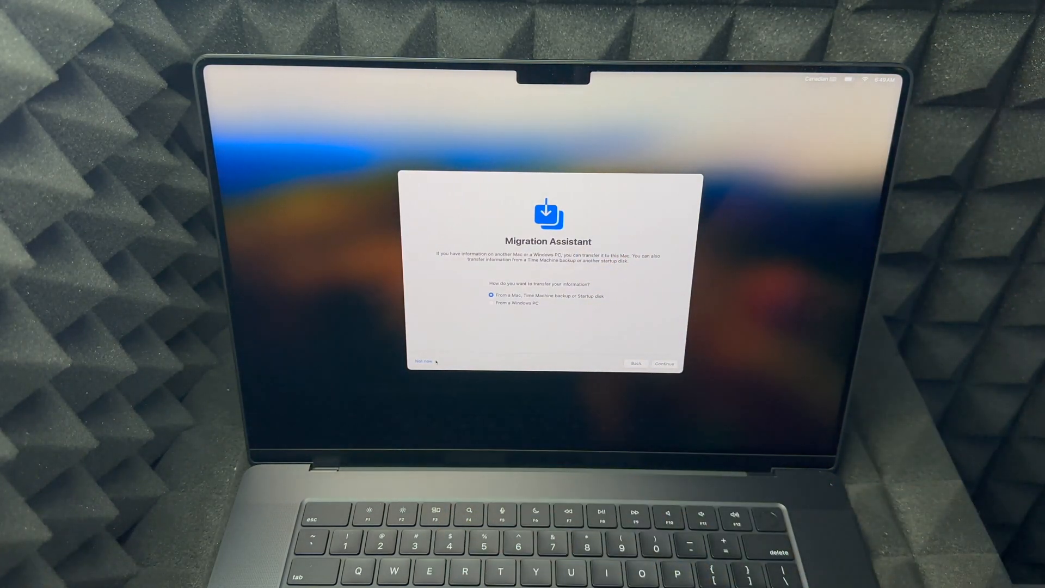
Choose Not Now for migration and Set Up Later for Apple ID, confirming the skip
left_click(422, 362)
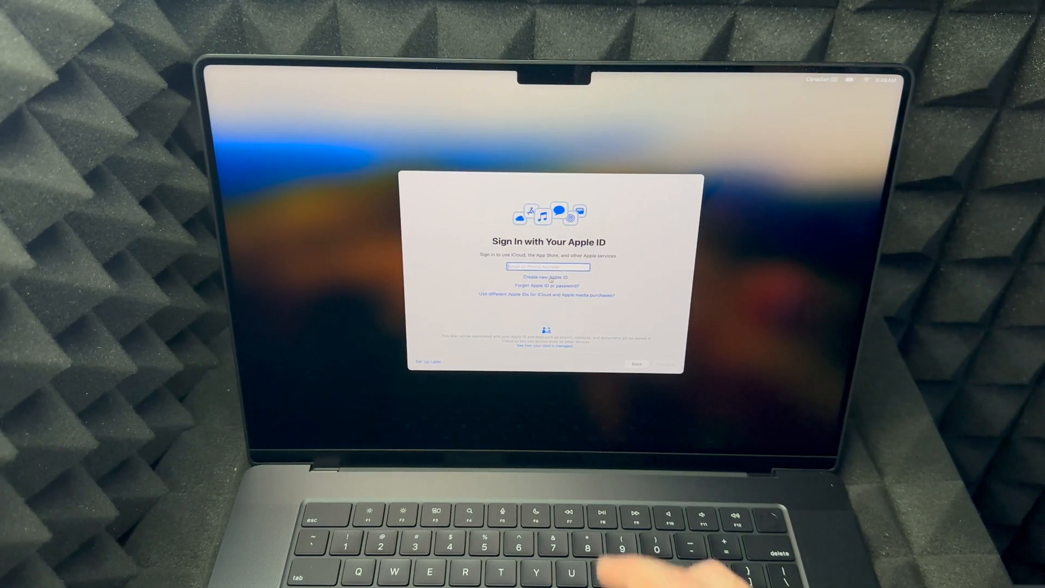
mouse_move(547, 300)
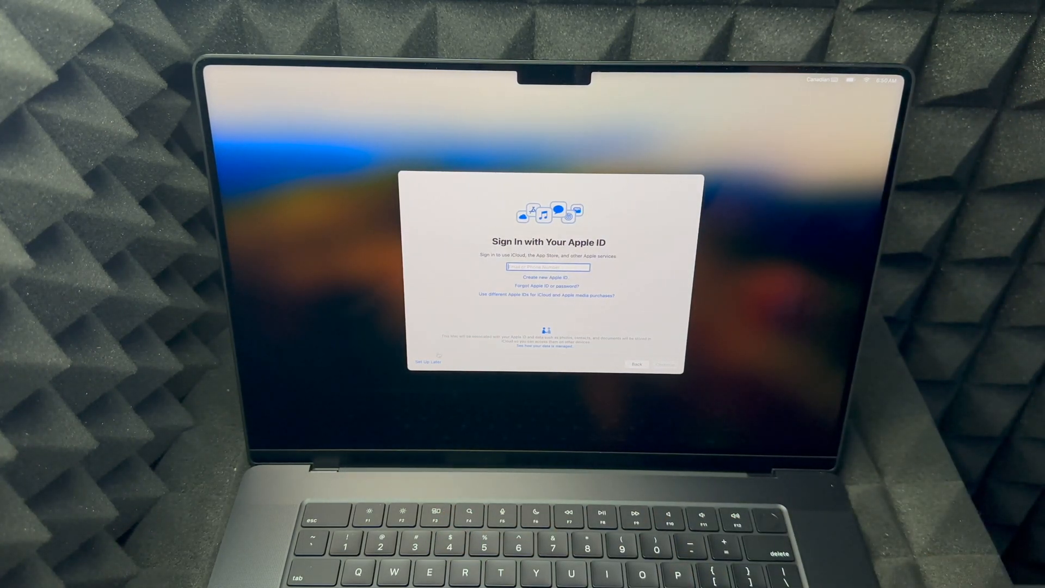
left_click(425, 360)
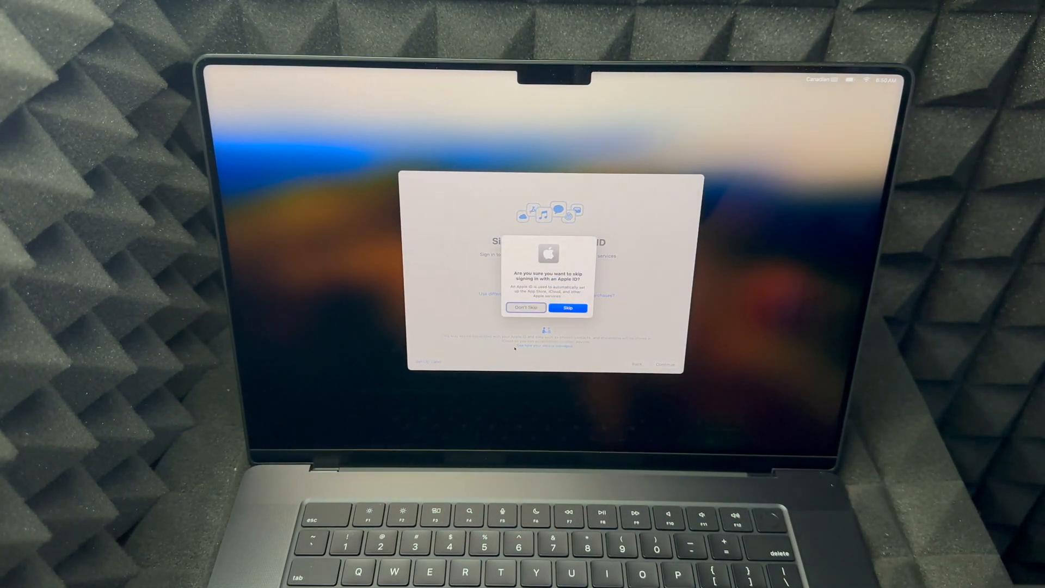
left_click(568, 307)
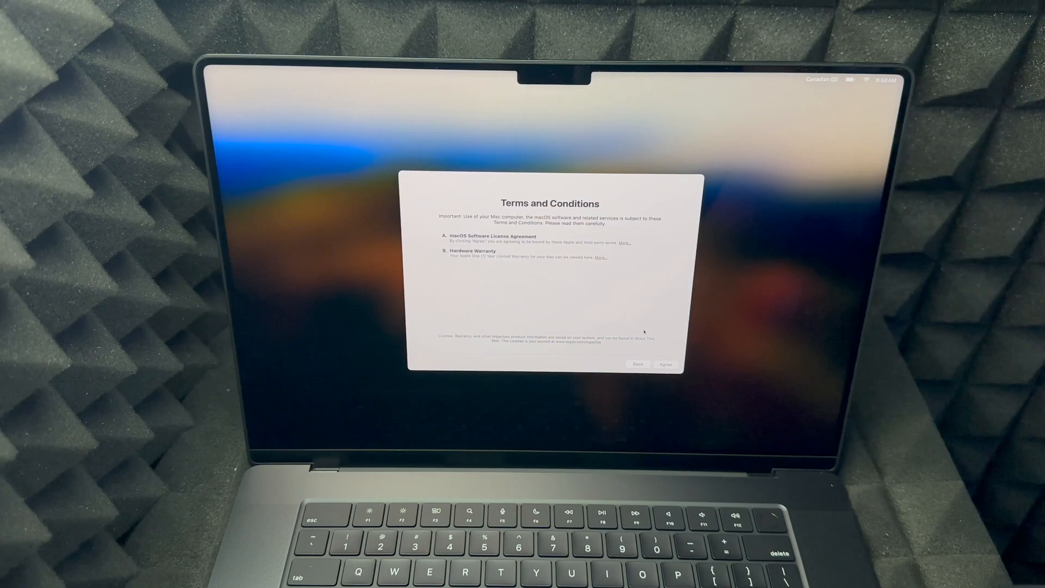
Agree to the macOS software licence and confirm, reaching Create a Computer Account
left_click(667, 364)
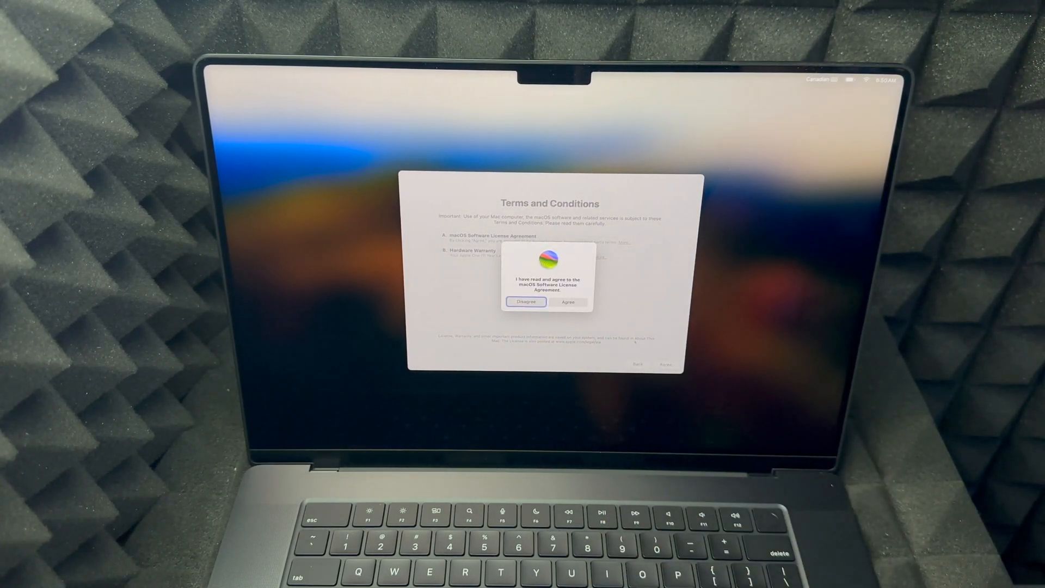
left_click(567, 302)
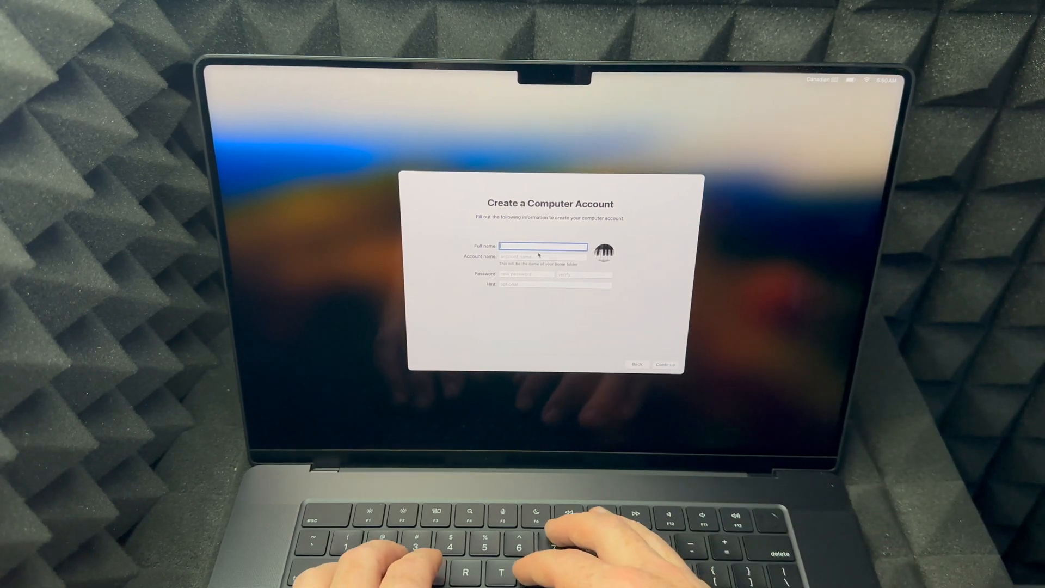
type("Tech & Design")
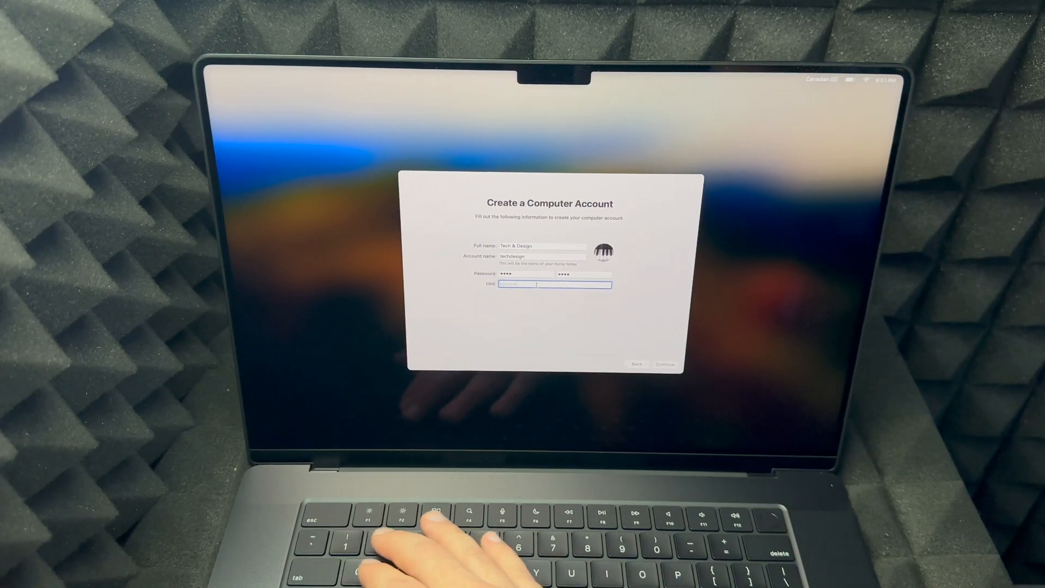
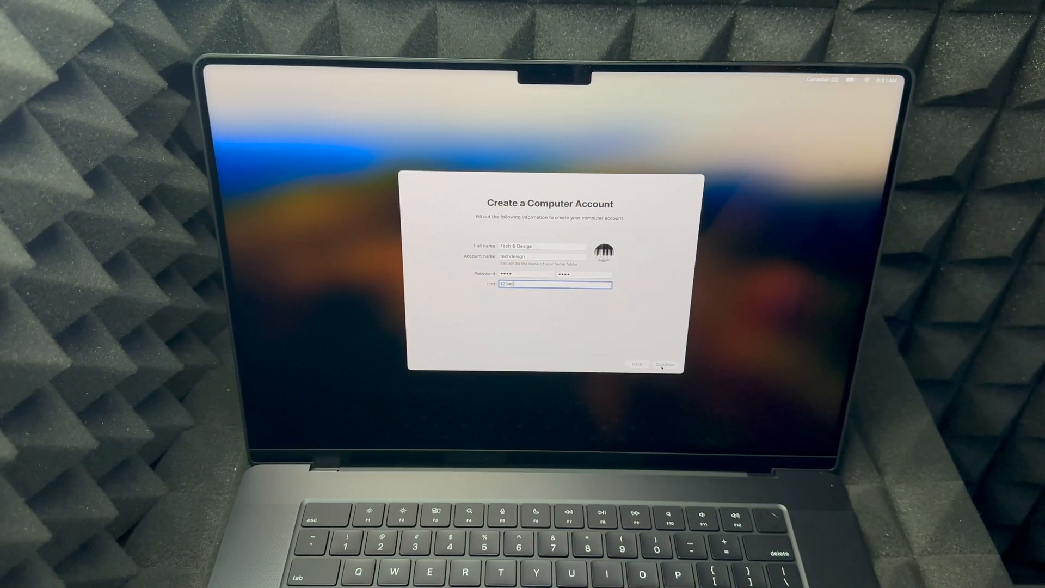
left_click(664, 363)
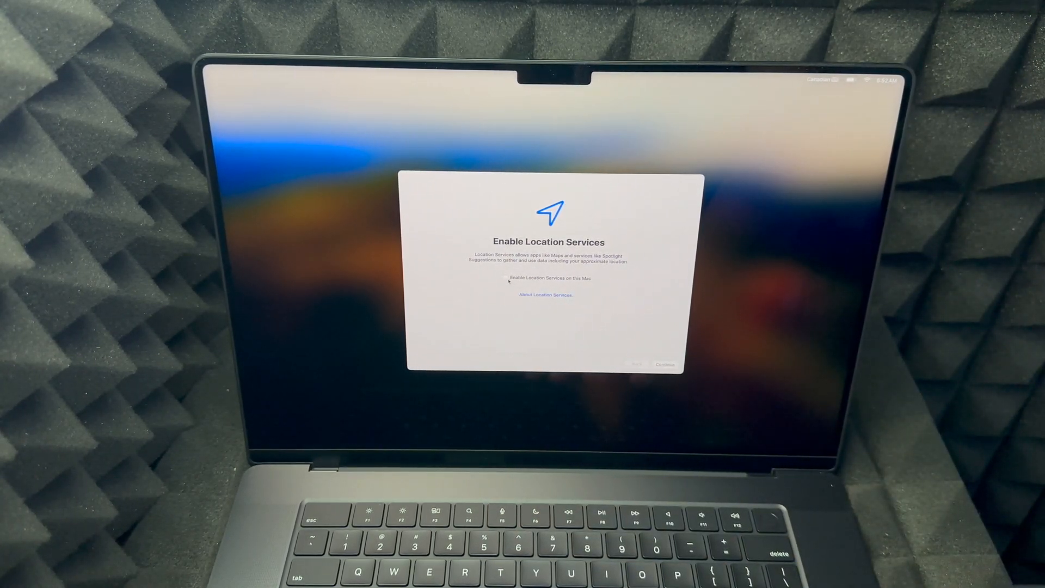
Continue past Location Services, enable sharing crash data with app developers, and postpone Screen Time
left_click(665, 365)
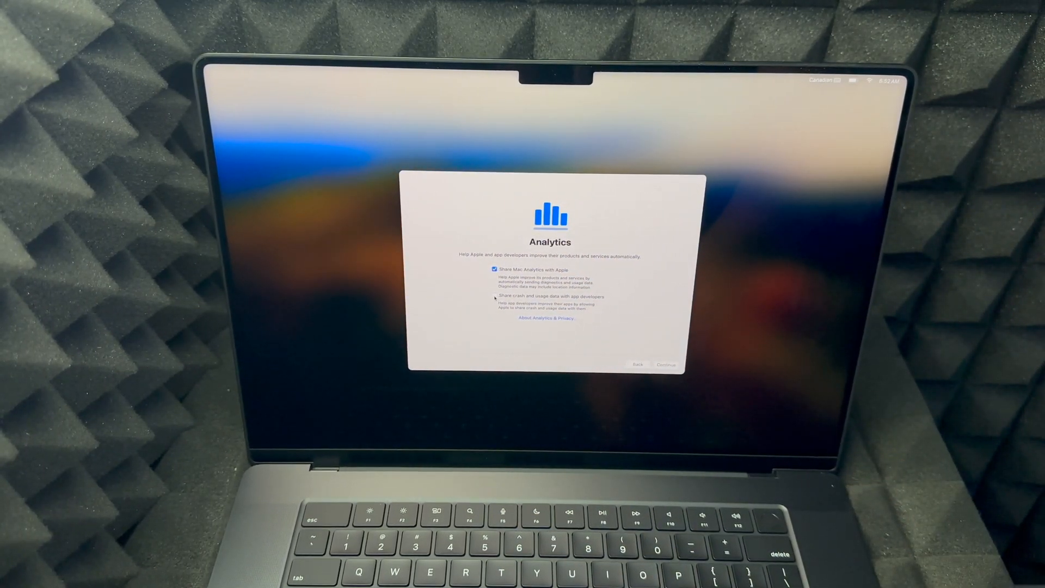
left_click(494, 296)
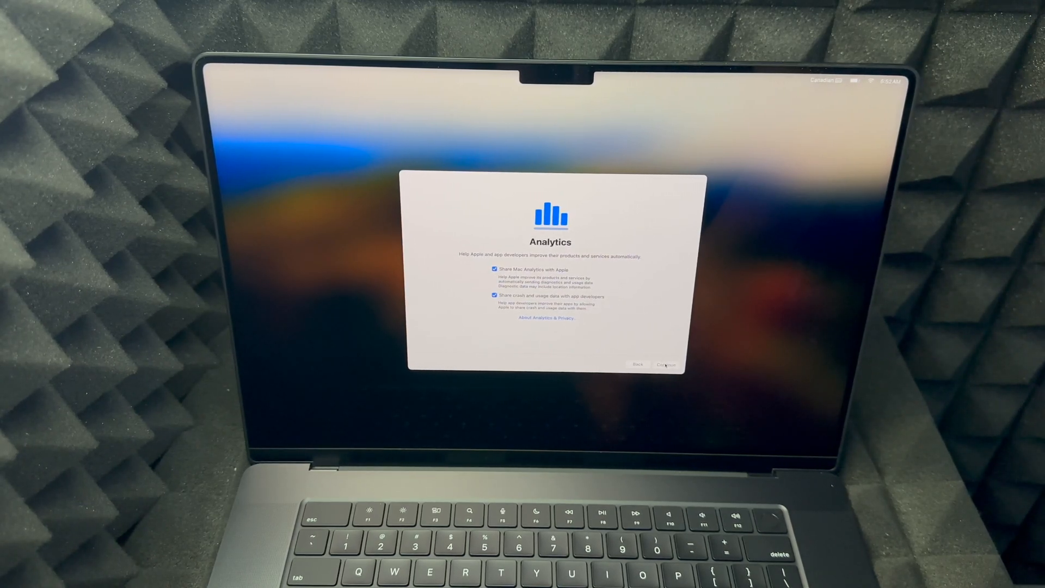
left_click(665, 365)
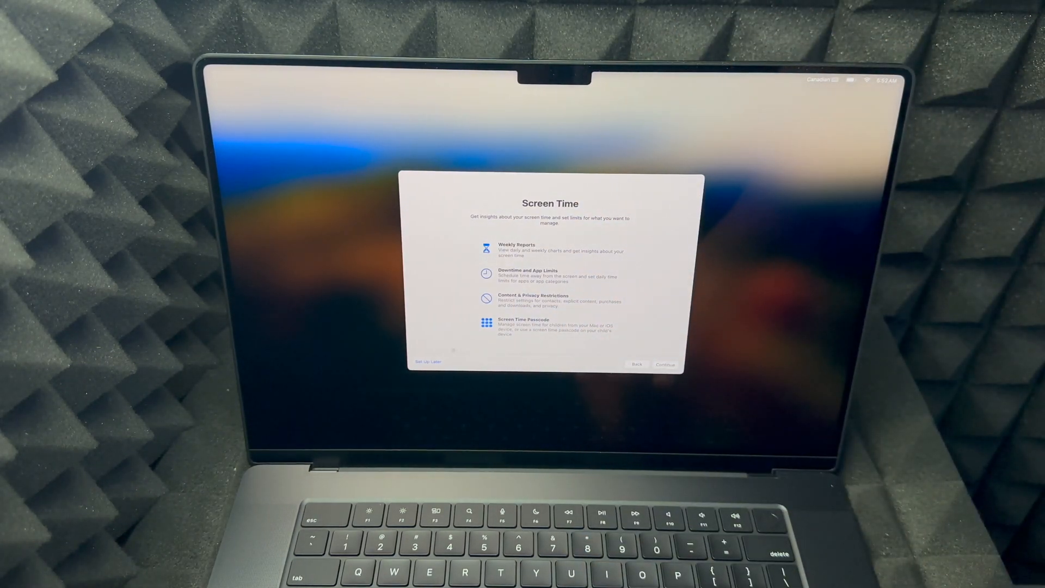
left_click(665, 364)
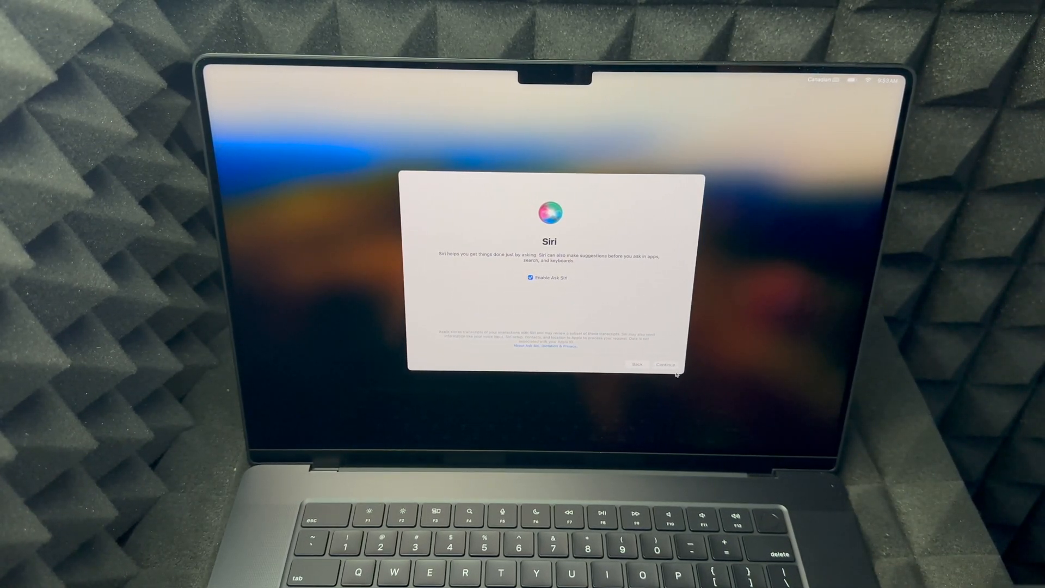
Keep Enable Ask Siri checked and continue through the Siri voice screen until Siri Is Ready
left_click(664, 365)
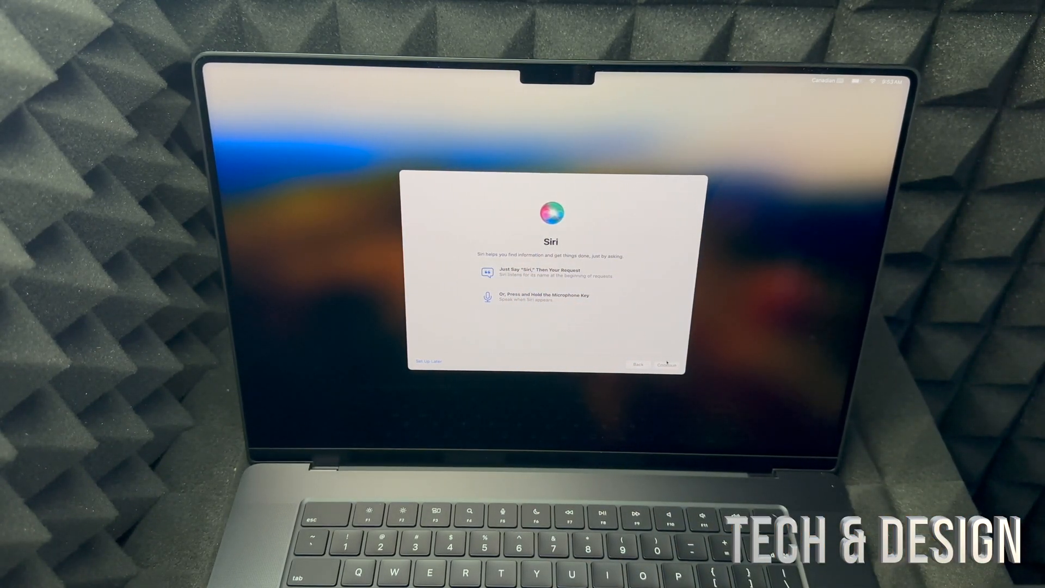
left_click(666, 365)
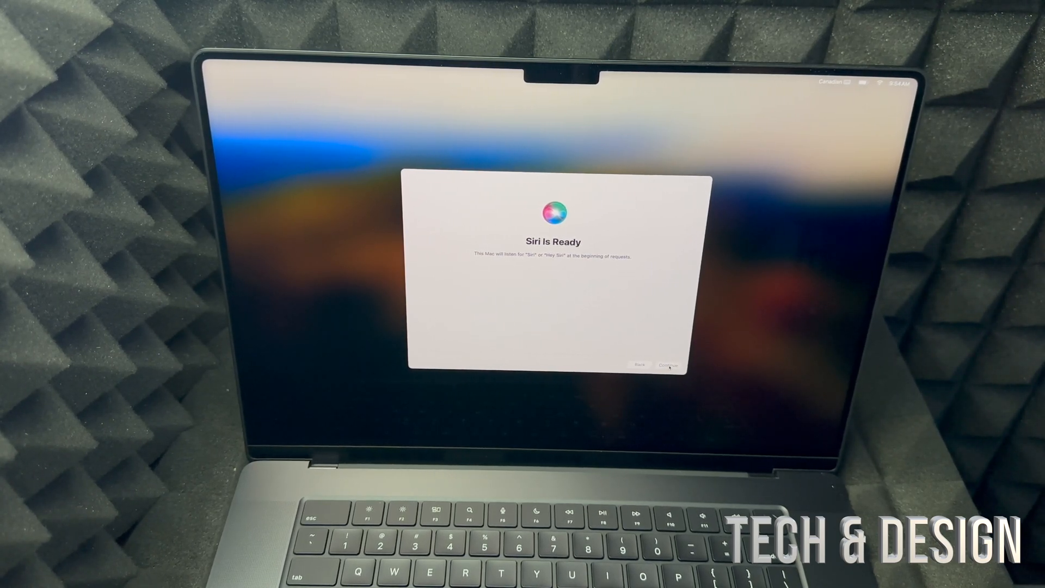
Continue from Siri Is Ready and complete Touch ID fingerprint enrollment, reaching Choose Your Look
left_click(668, 365)
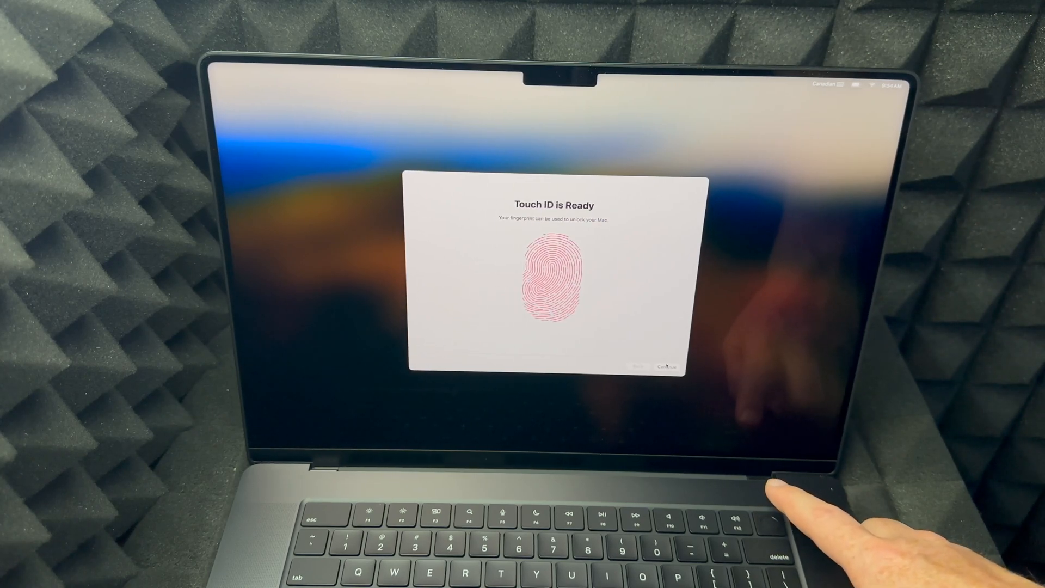
left_click(666, 366)
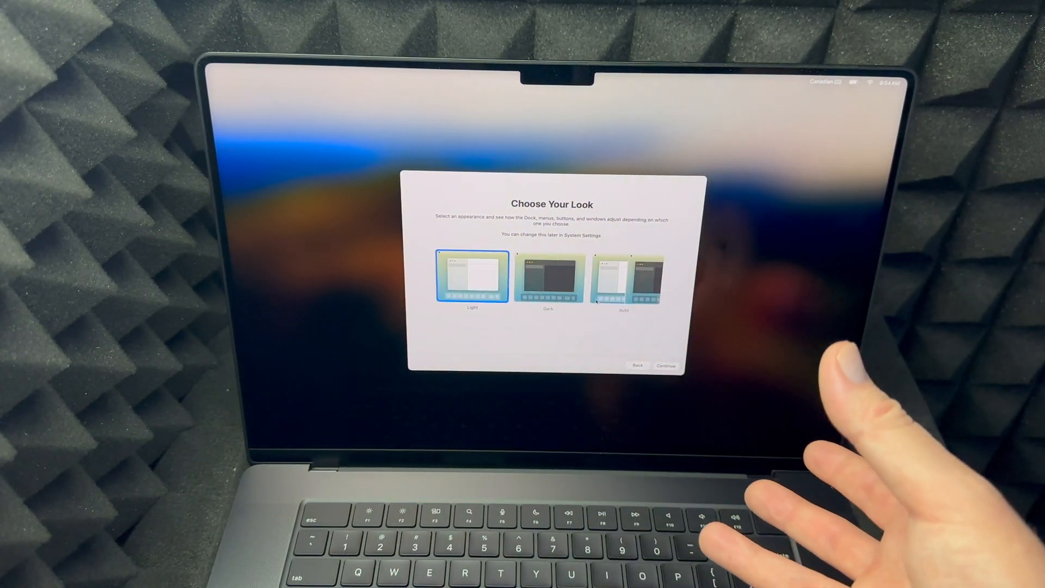
Preview Light, Dark and Auto, choose Dark, and finish setup to reach the desktop
left_click(547, 279)
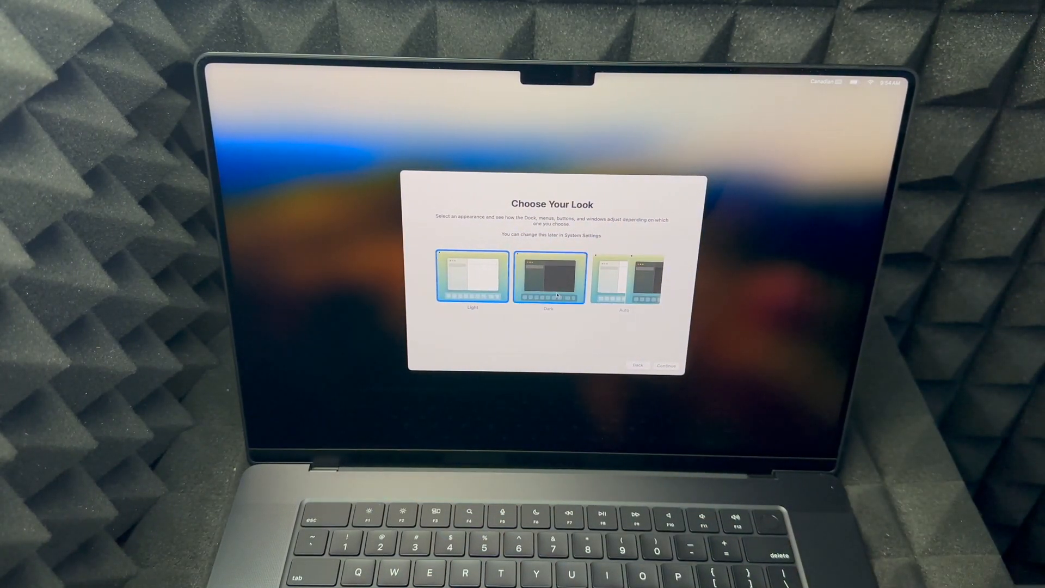
left_click(547, 278)
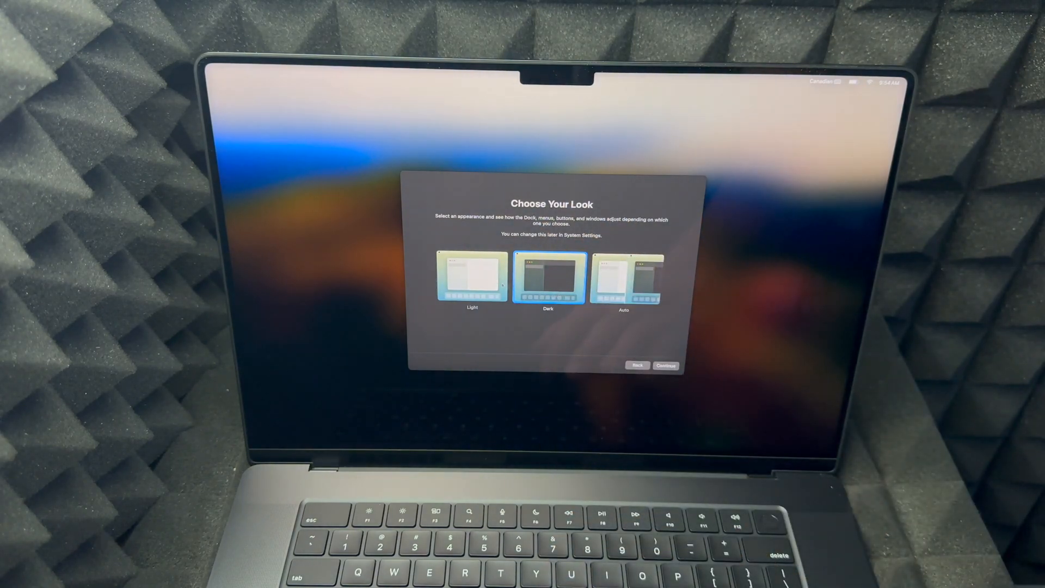
left_click(471, 276)
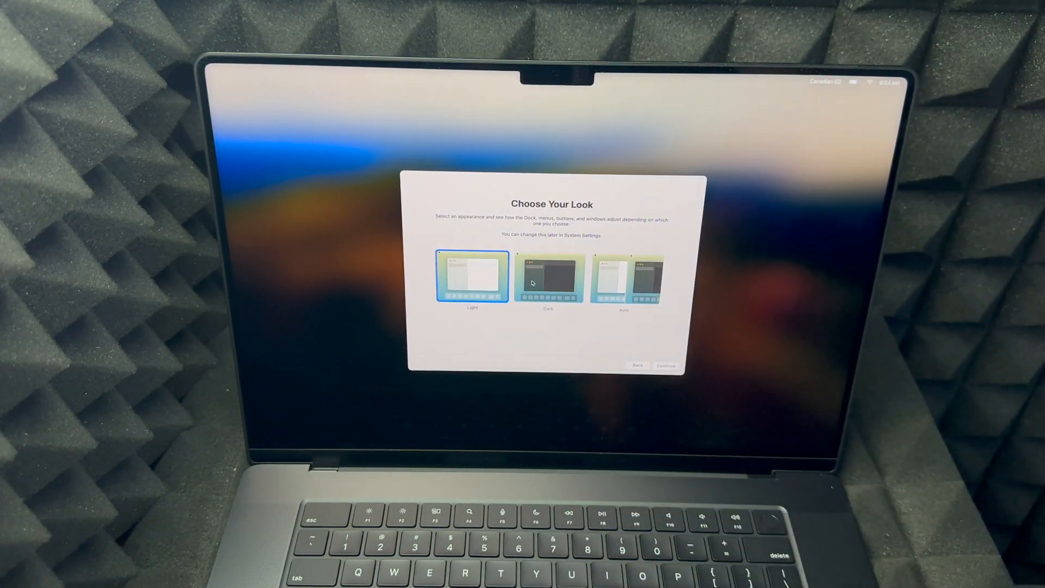
left_click(623, 277)
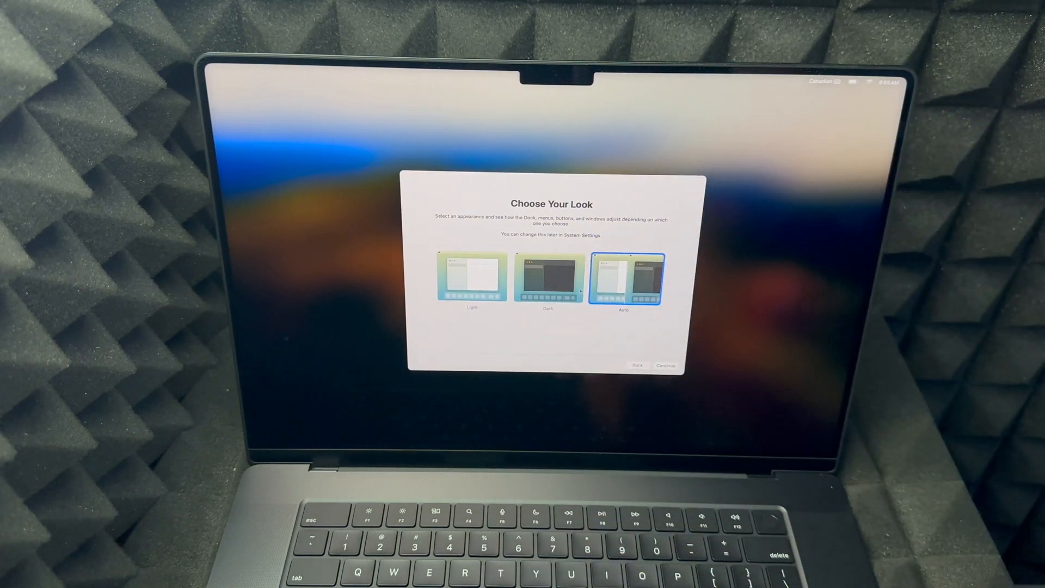
left_click(548, 278)
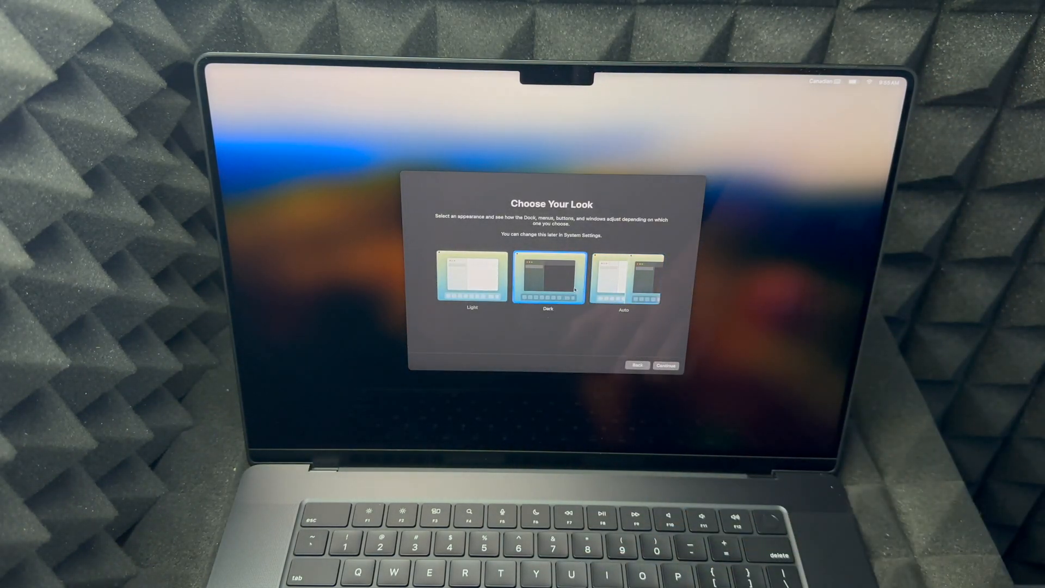
left_click(472, 276)
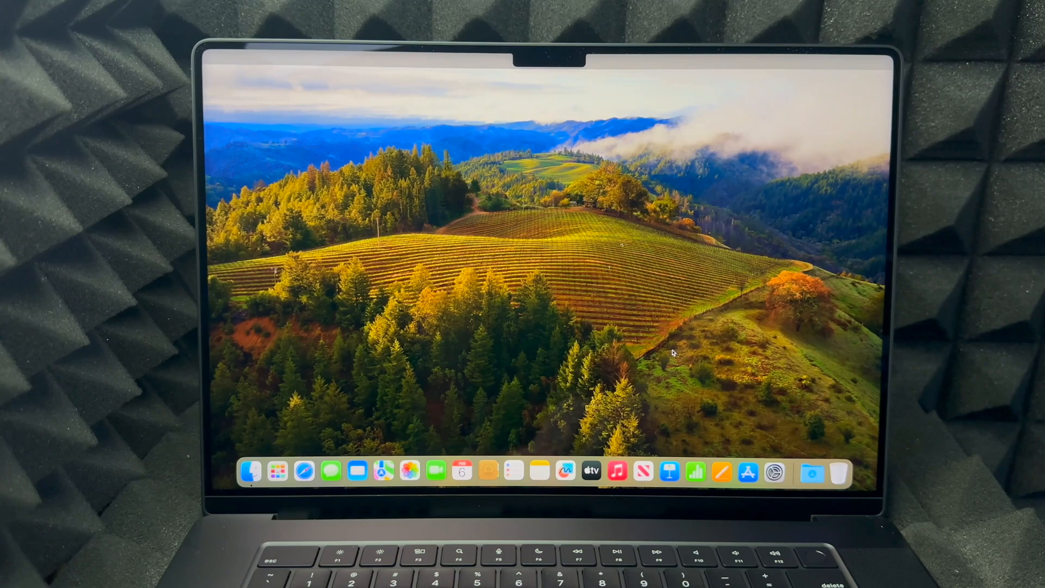
Show the grid of built-in apps such as App Store, Safari, Mail and Notes via Launchpad
left_click(277, 471)
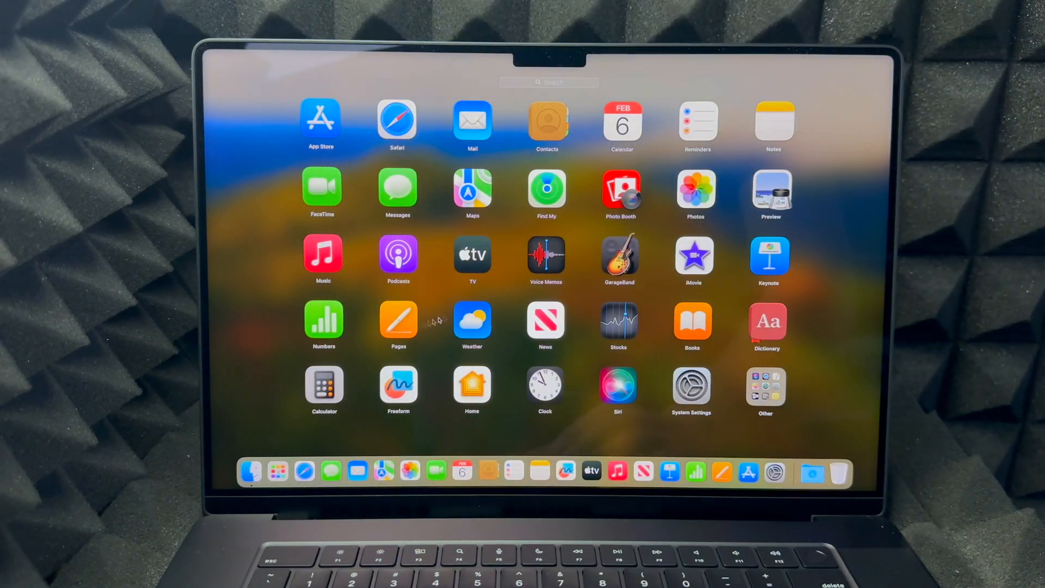
mouse_move(520, 247)
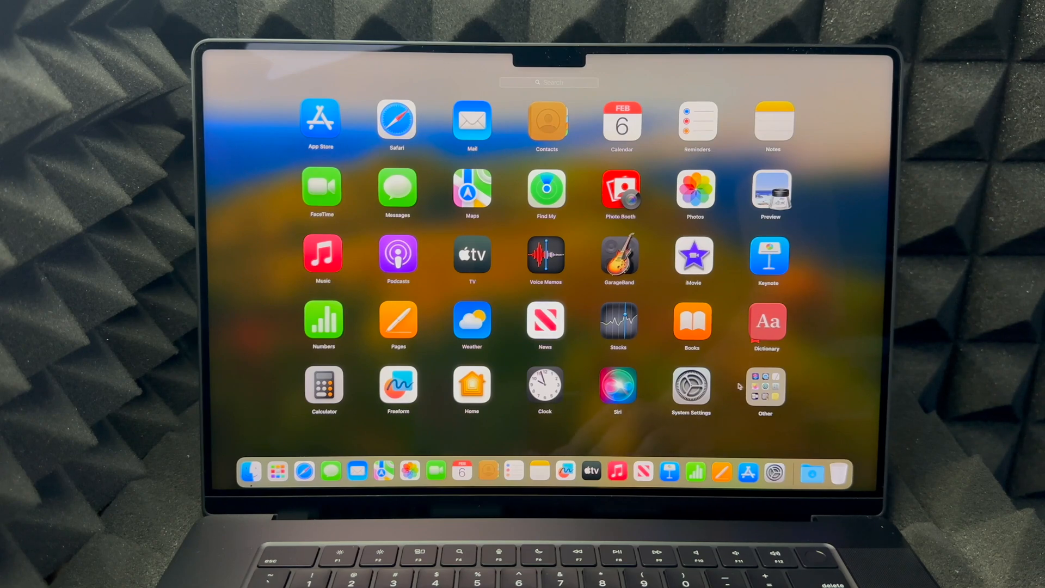
mouse_move(670, 471)
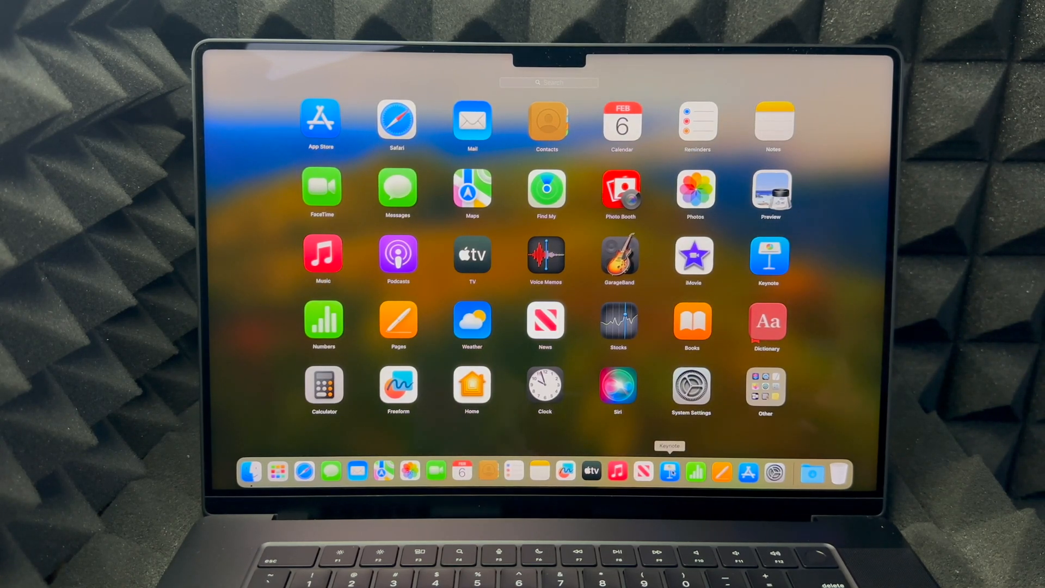
mouse_move(583, 432)
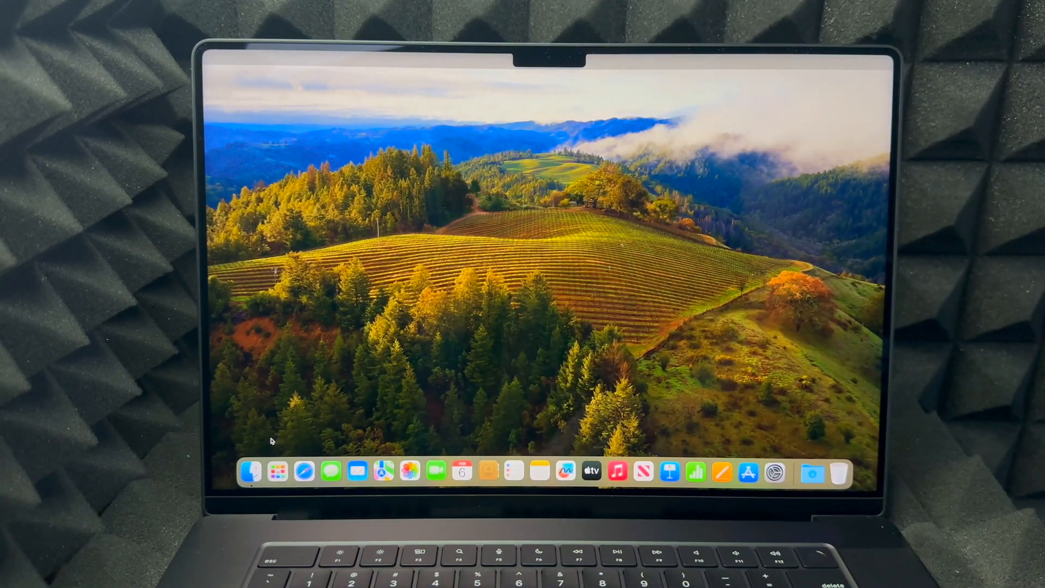
mouse_move(277, 471)
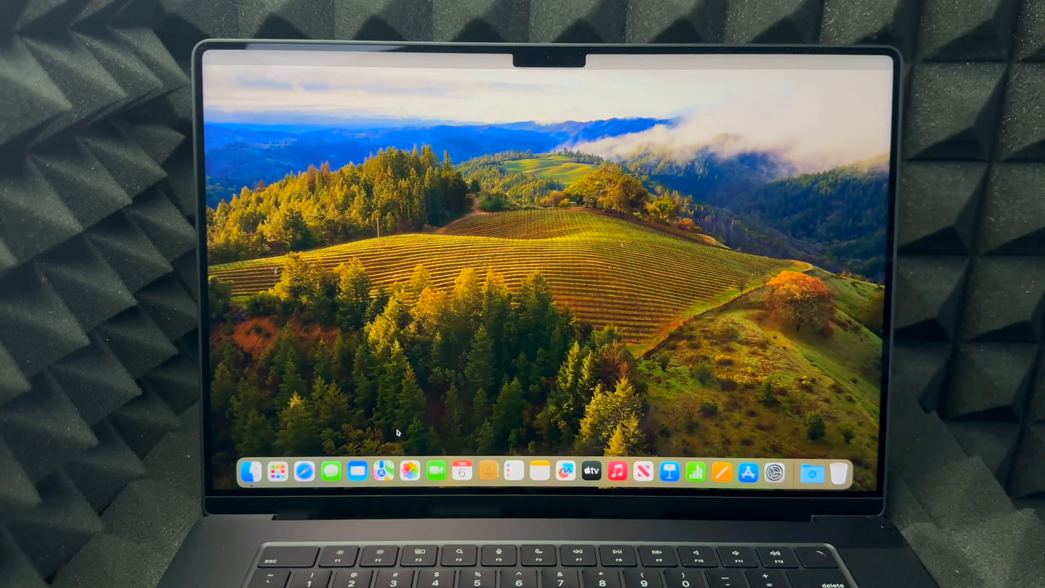
mouse_move(488, 470)
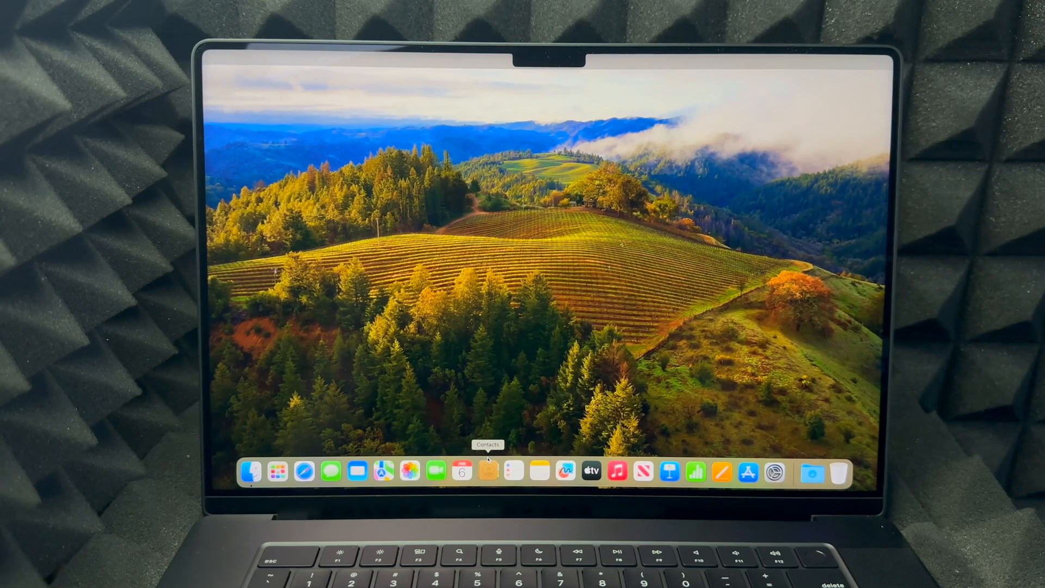